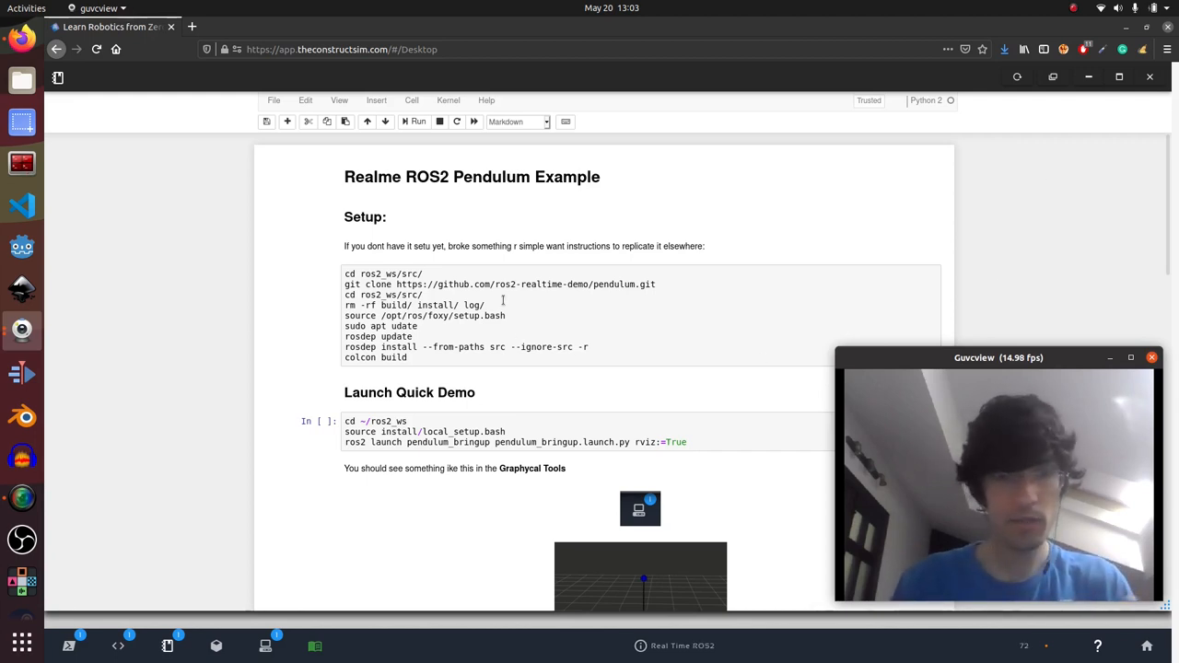
Step: Relaunch pendulum_bringup.launch.py with rviz:=True from the shell
scroll("down", 3)
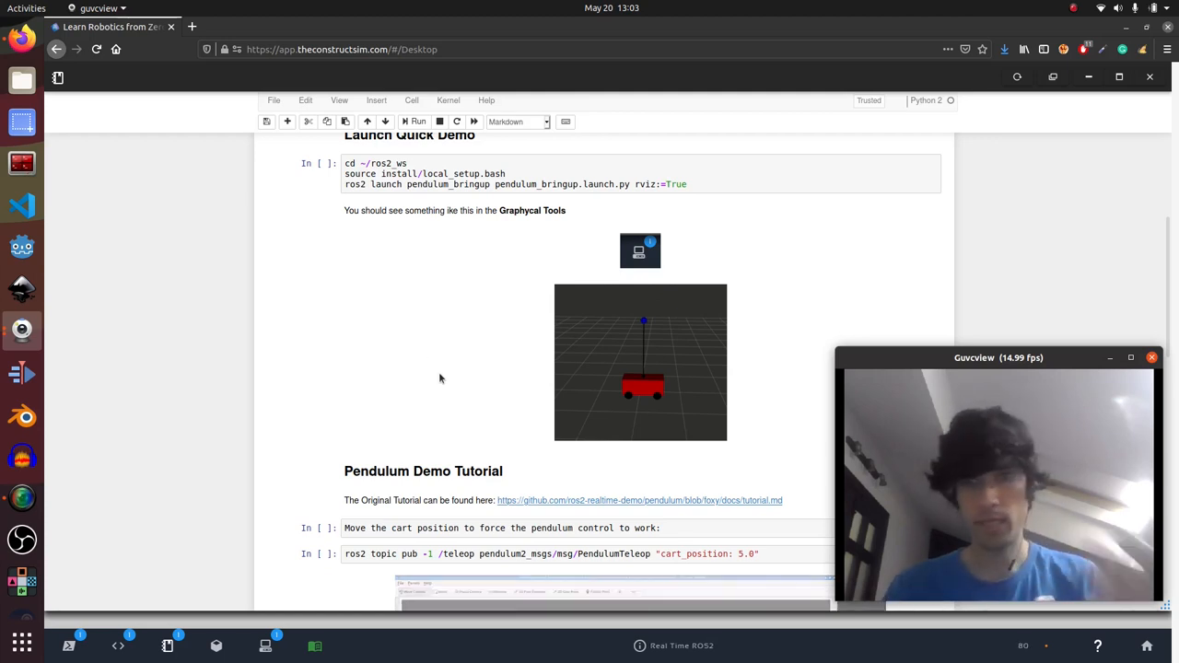
mouse_move(443, 333)
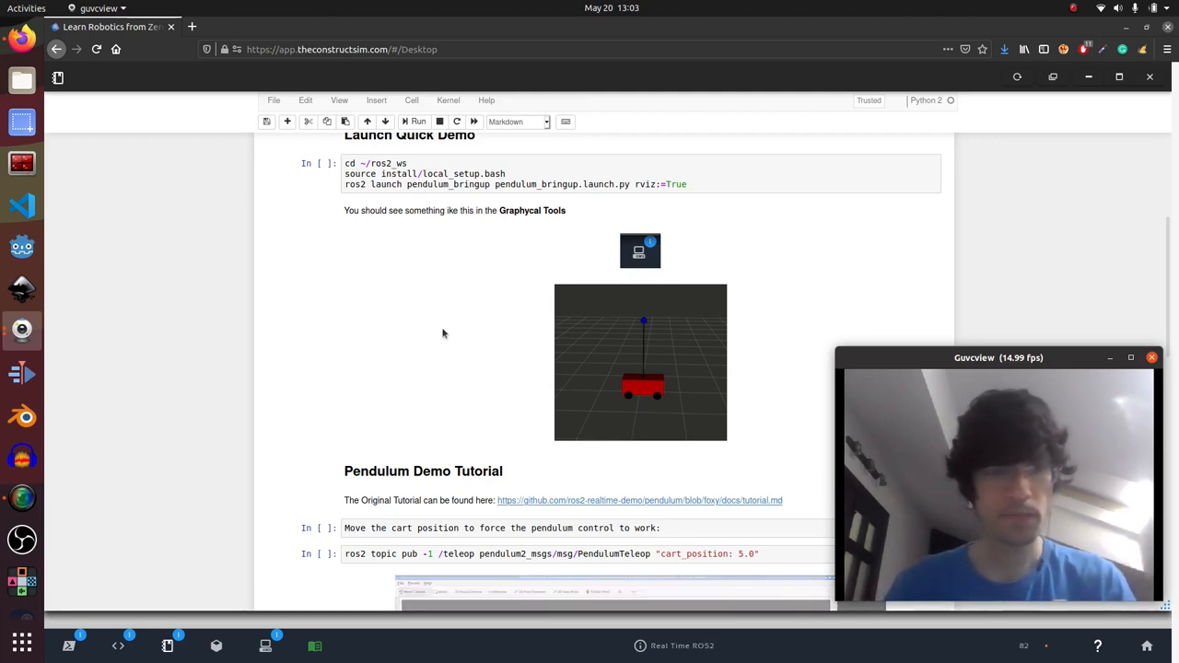
scroll("down", 3)
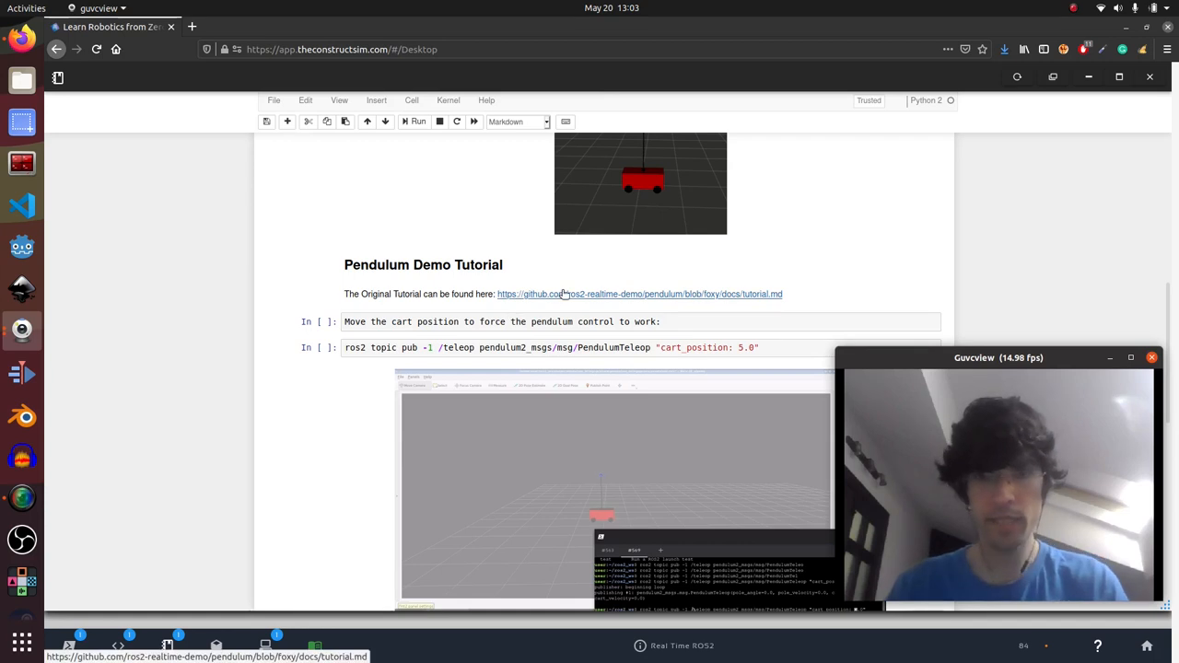
scroll("down", 3)
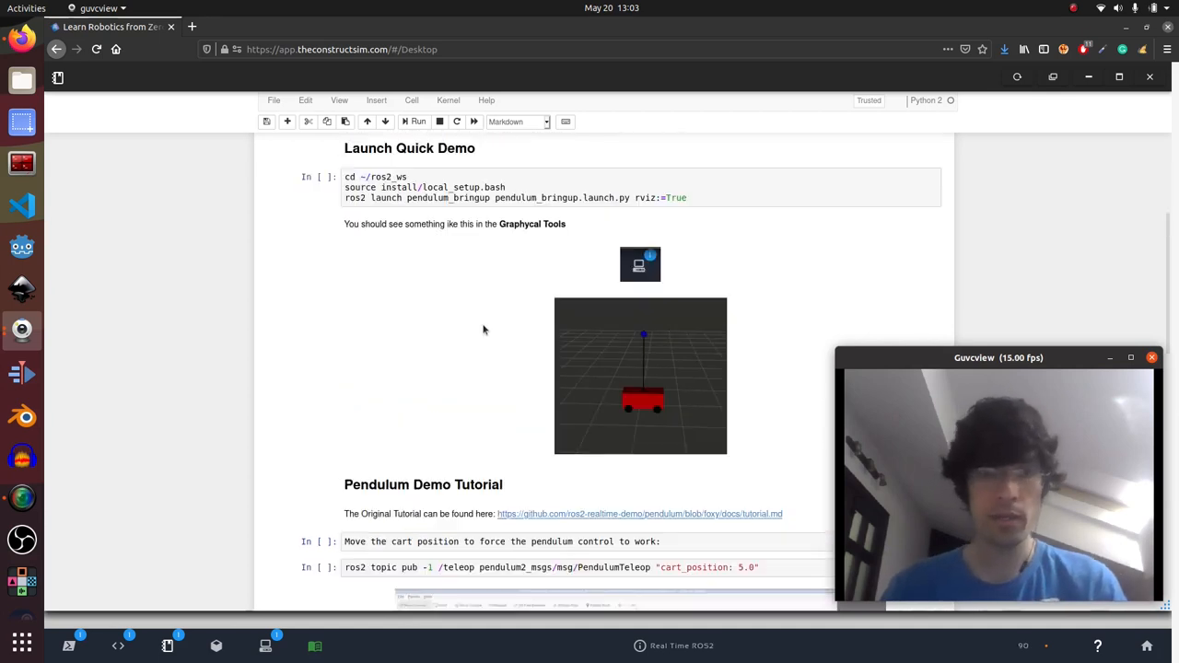
scroll("down", 3)
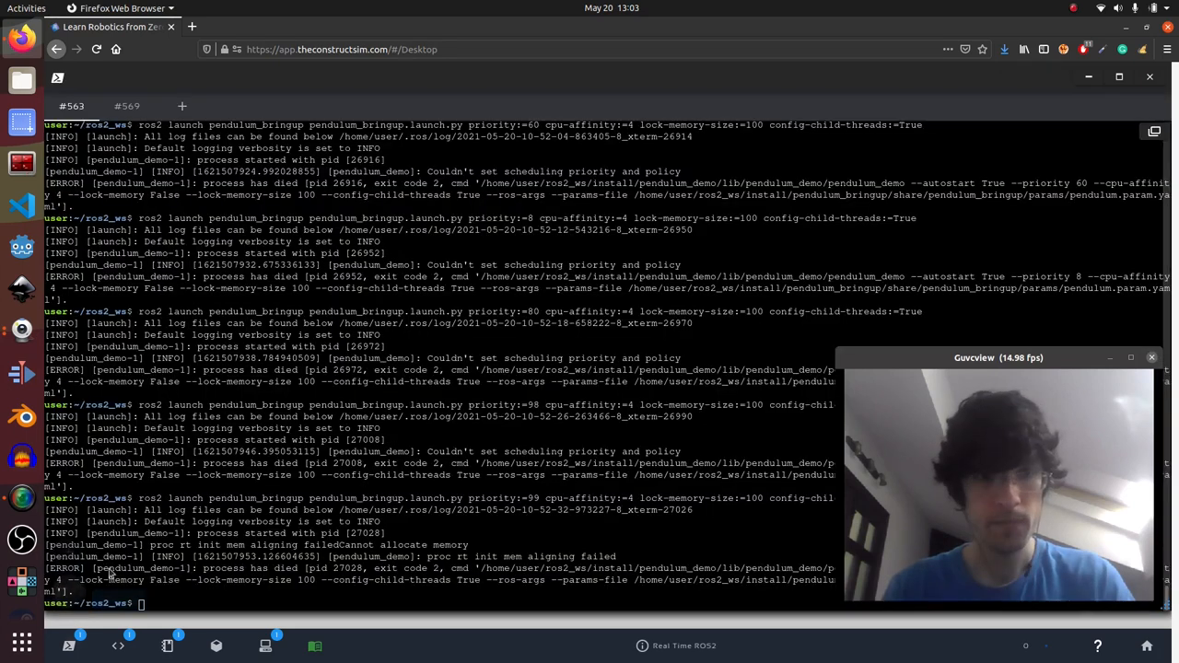
type("ros2 launch pendulum_bringup pendulum_bringup.launch.py rviz:=True")
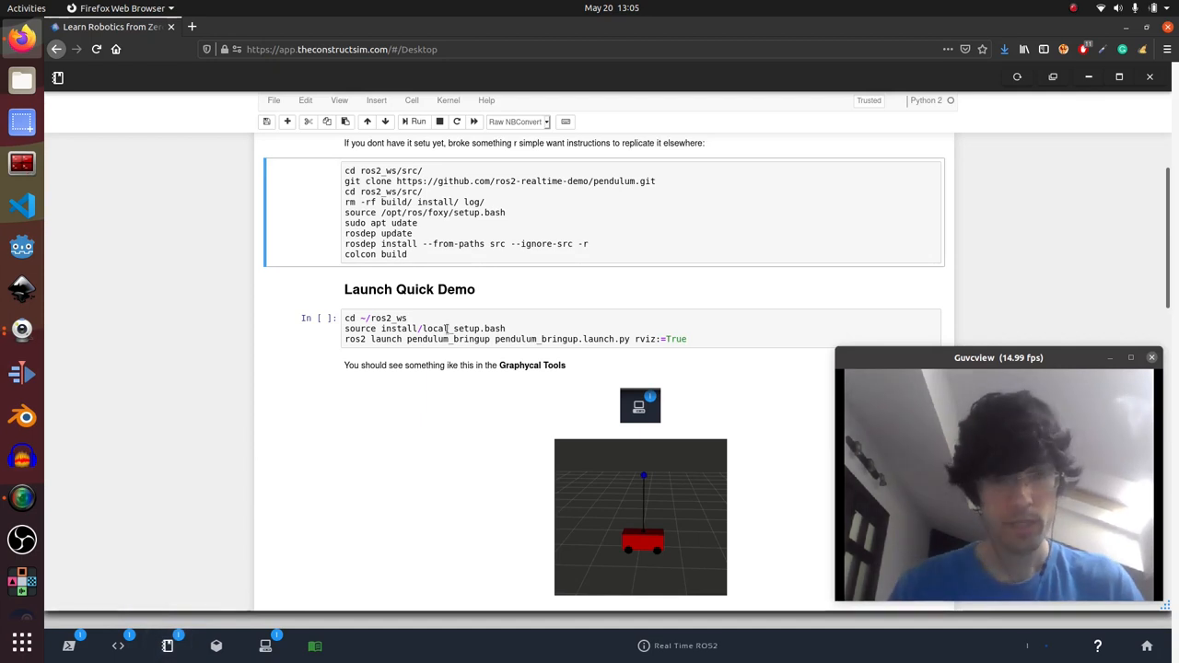
Step: Scroll to the tutorial's ros2 topic pub teleop command for cart_position 5.0
scroll("down", 3)
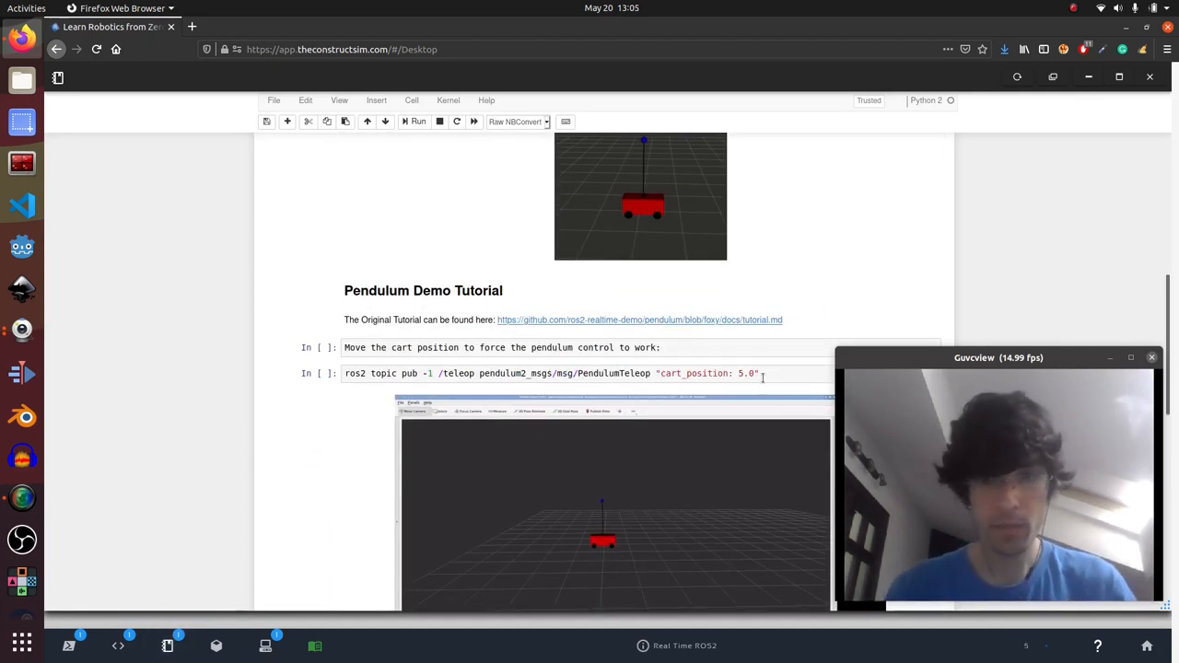
left_click(552, 373)
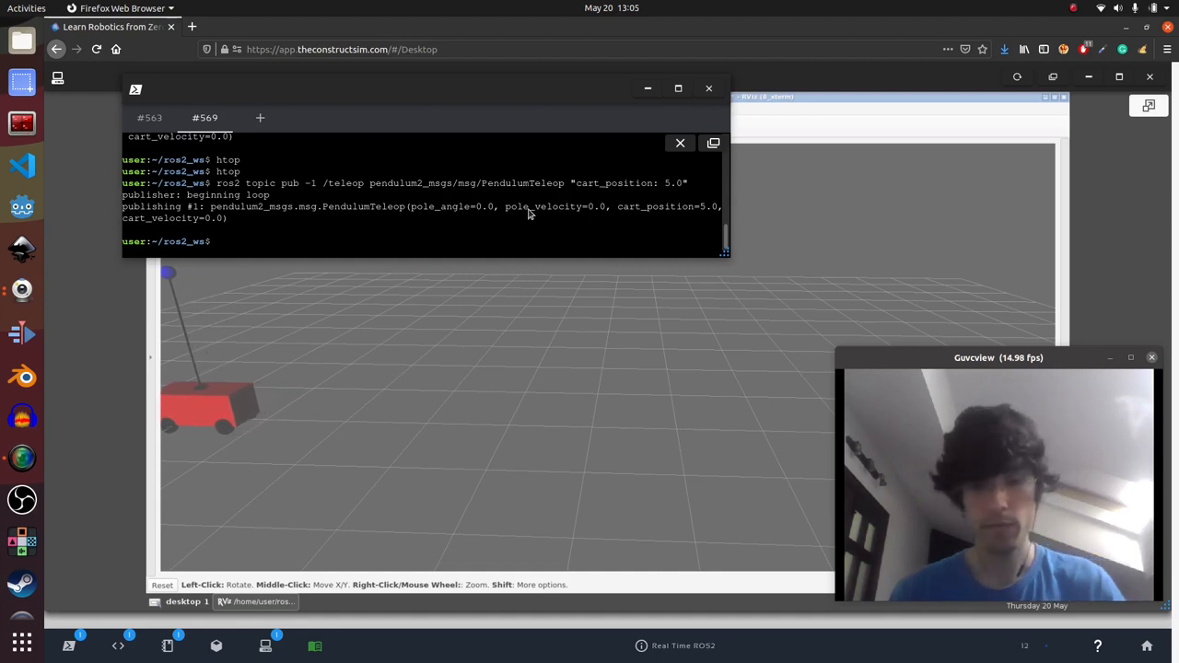
Step: Publish a PendulumTeleop message with cart_position 5.0 on /teleop
type("ros2 topic pub -1 /teleop pendulum2_msgs/msg/PendulumTeleop \"cart_position: 5.0\"")
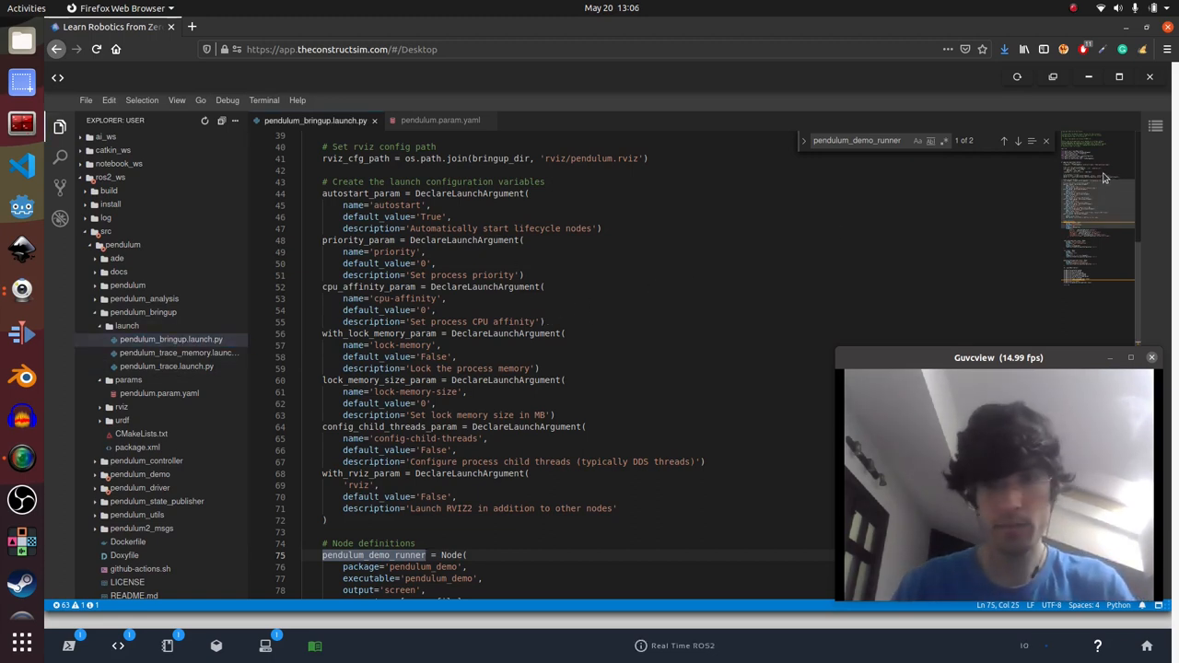
Step: Scroll to the launch file's Node definitions and select pendulum_driver.cpp in the Explorer
scroll("down", 3)
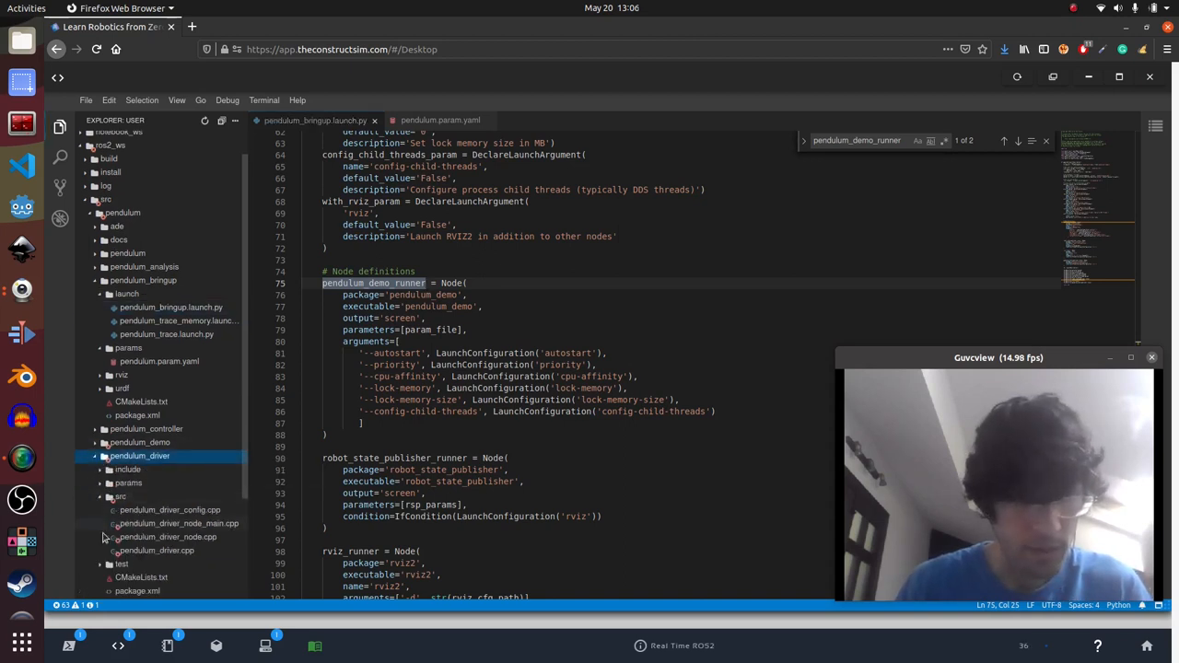
left_click(155, 550)
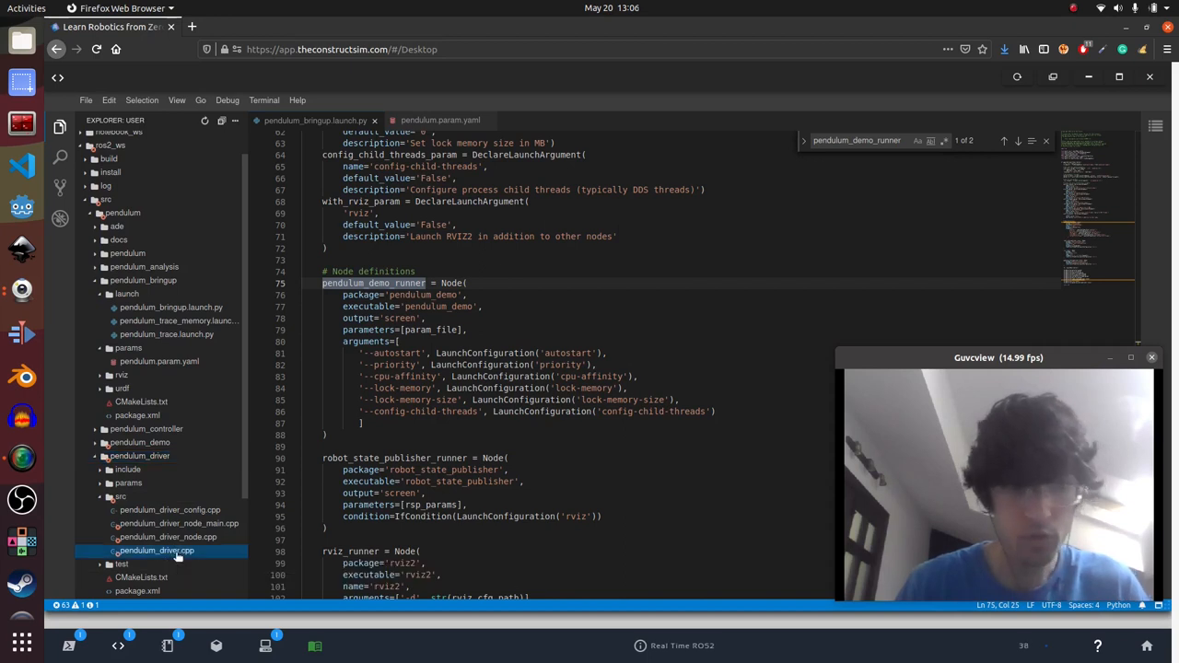
Step: Browse the derivative_function_ dynamics in pendulum_driver.cpp, then view pendulum.param.yaml
left_click(156, 550)
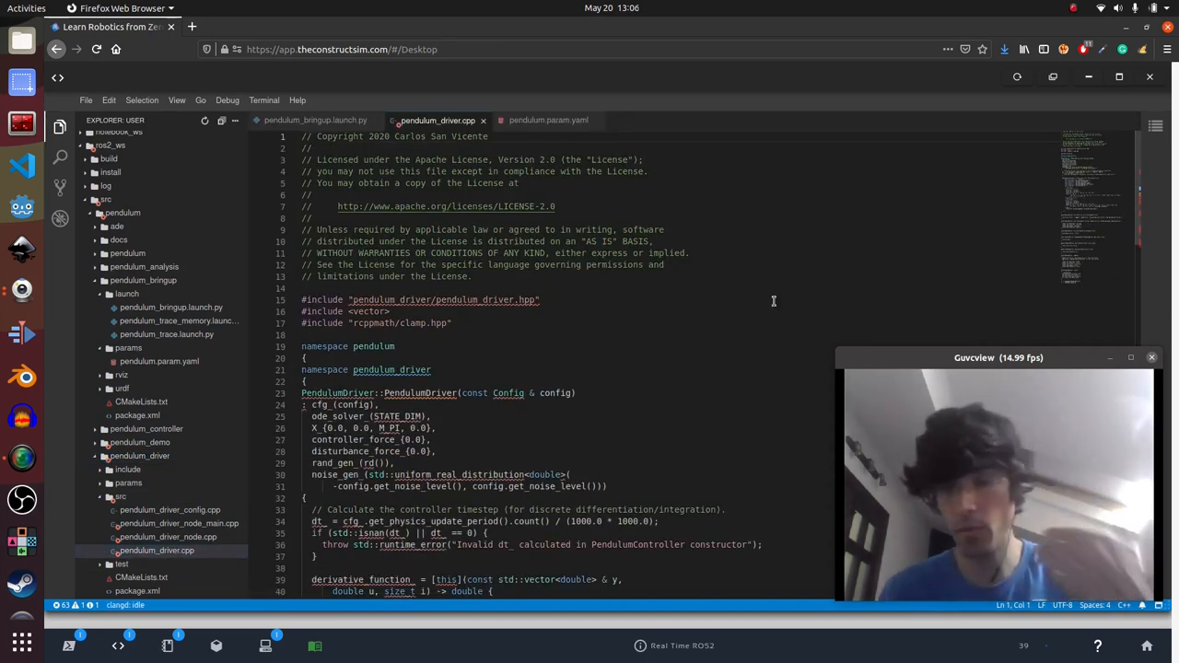
scroll("down", 3)
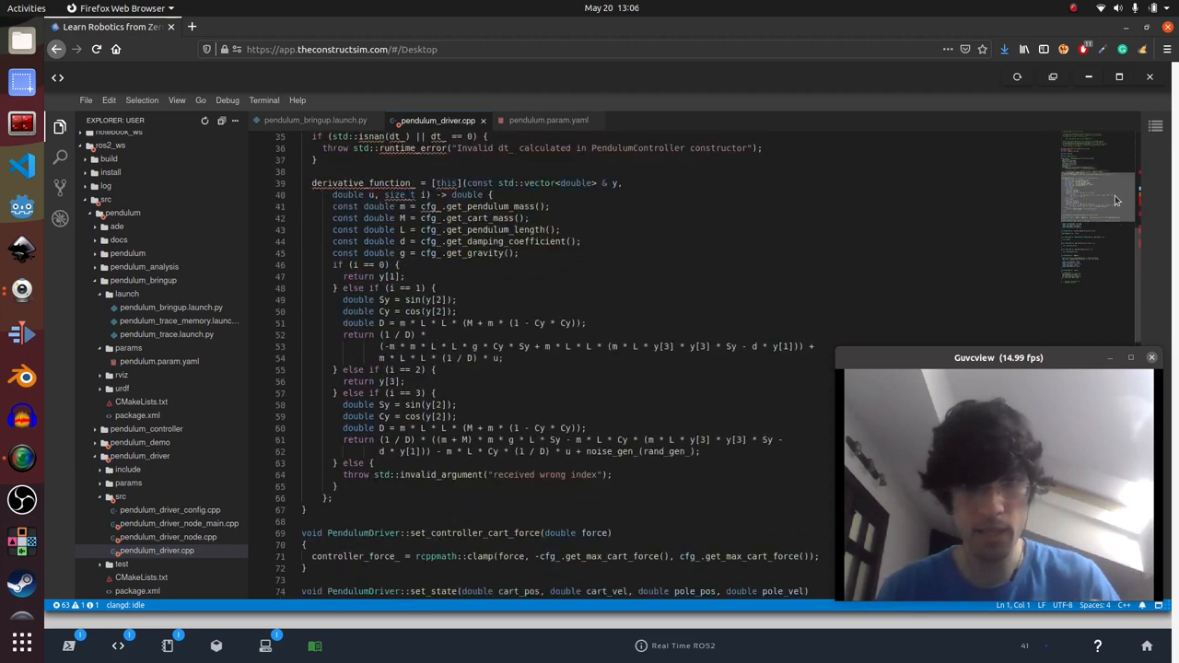
scroll("down", 3)
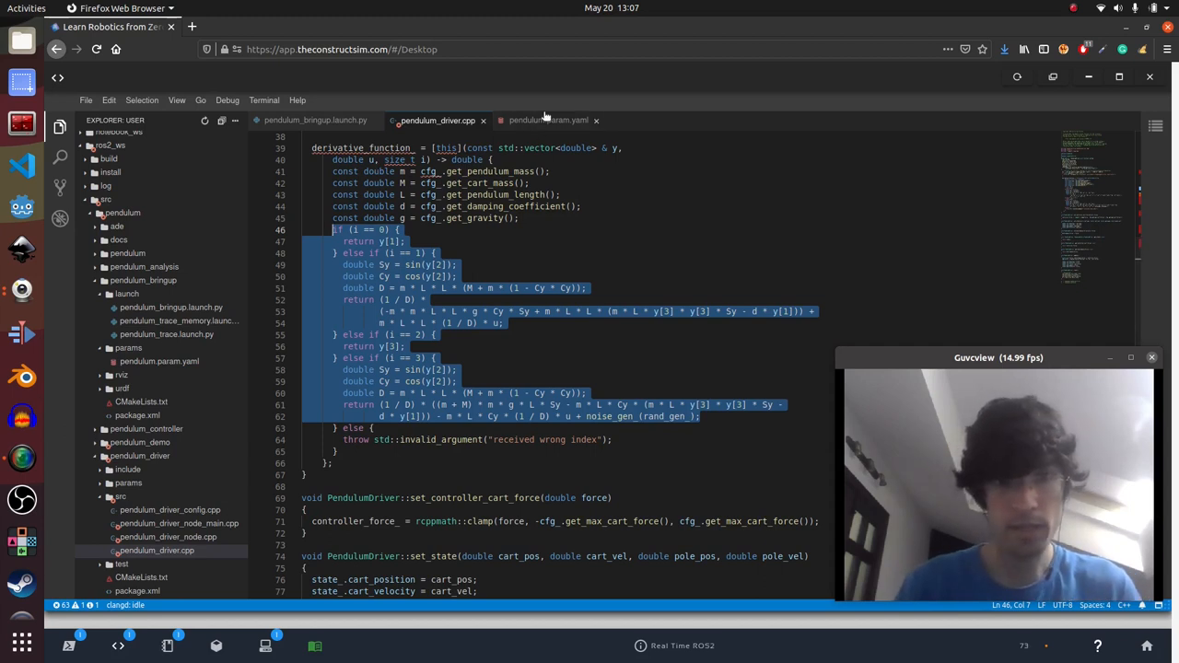
left_click(548, 120)
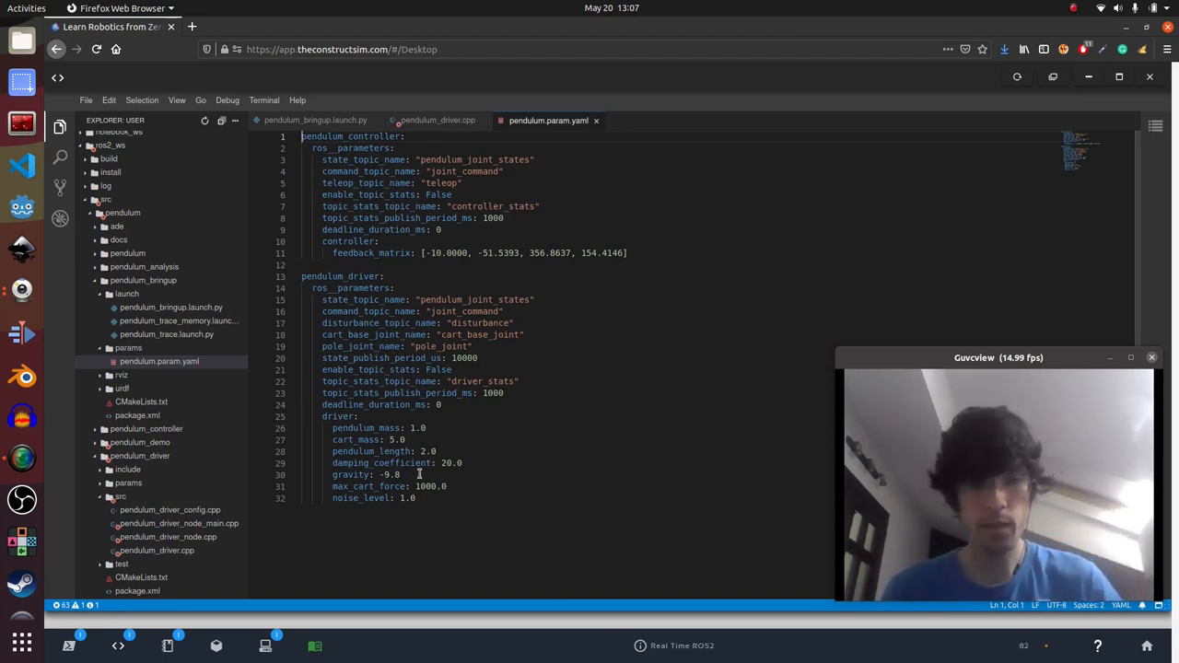
Step: Change pendulum_length in pendulum.param.yaml from 2.0 to 10.0
left_click(431, 451)
type("10")
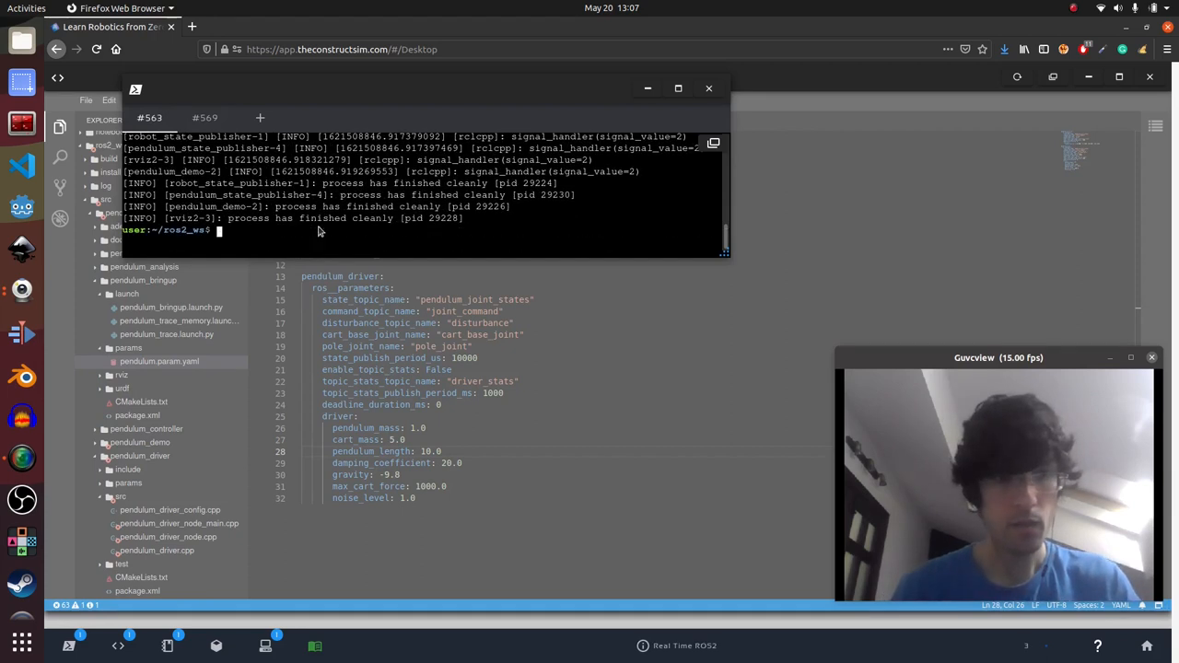
Step: Run colcon build in the terminal to rebuild the workspace
type("colon")
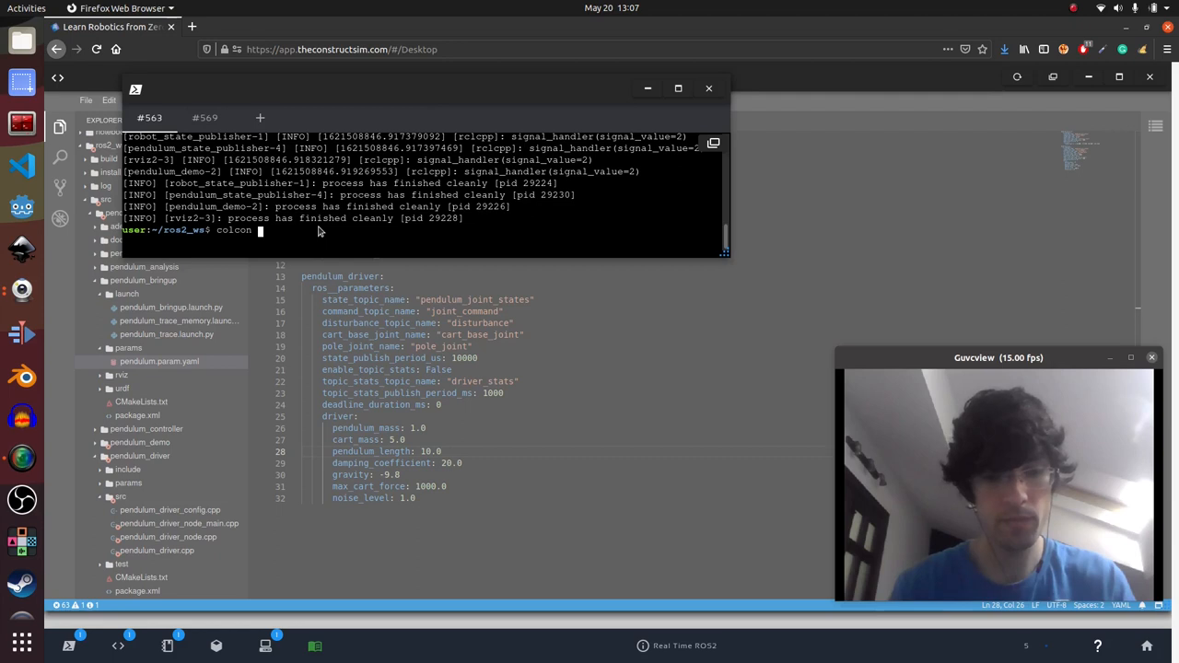
type("bild")
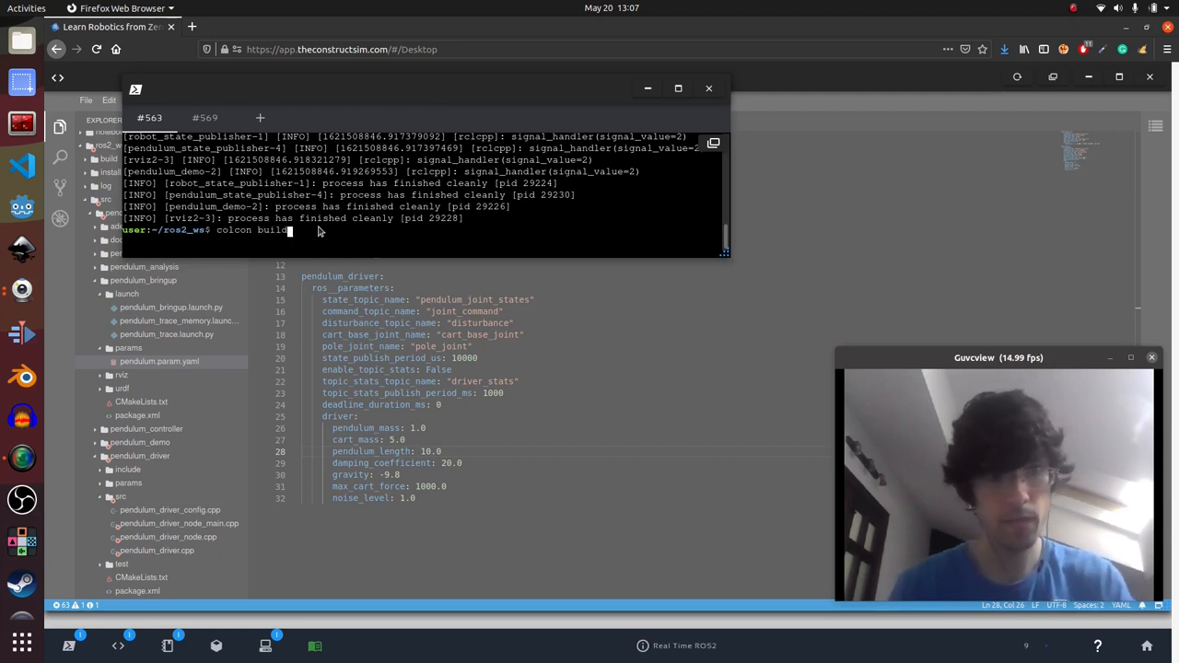
key("Return")
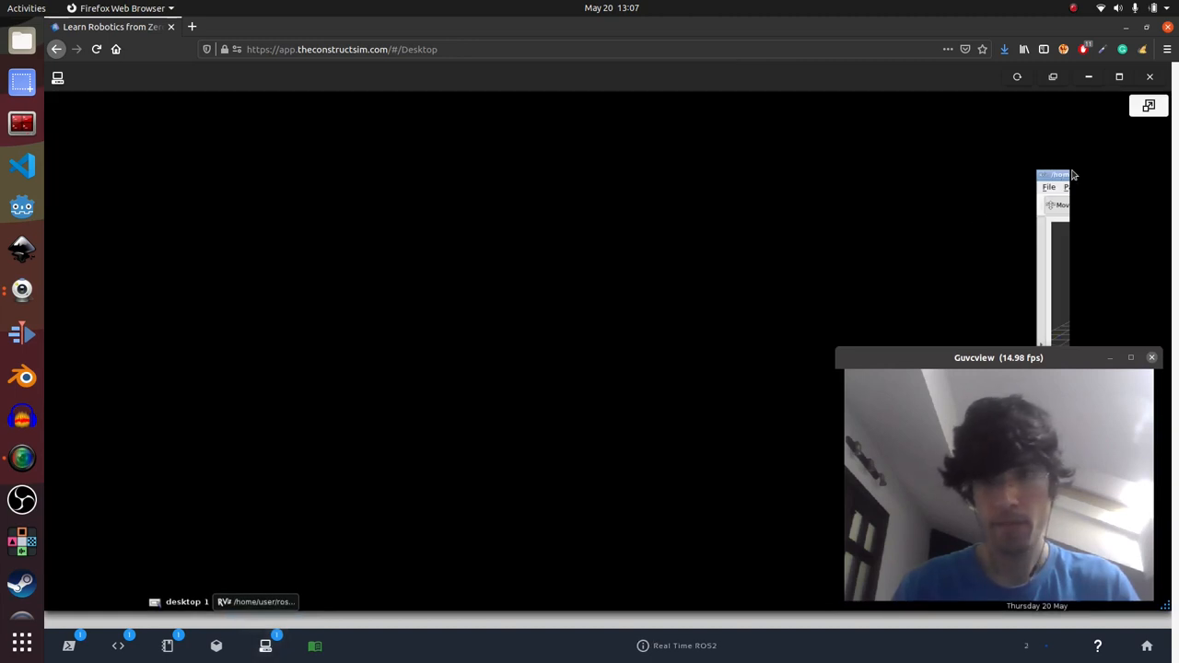
Step: Move the RViz window back into view and edit the pendulum_length value
left_click_drag(1053, 175, 442, 111)
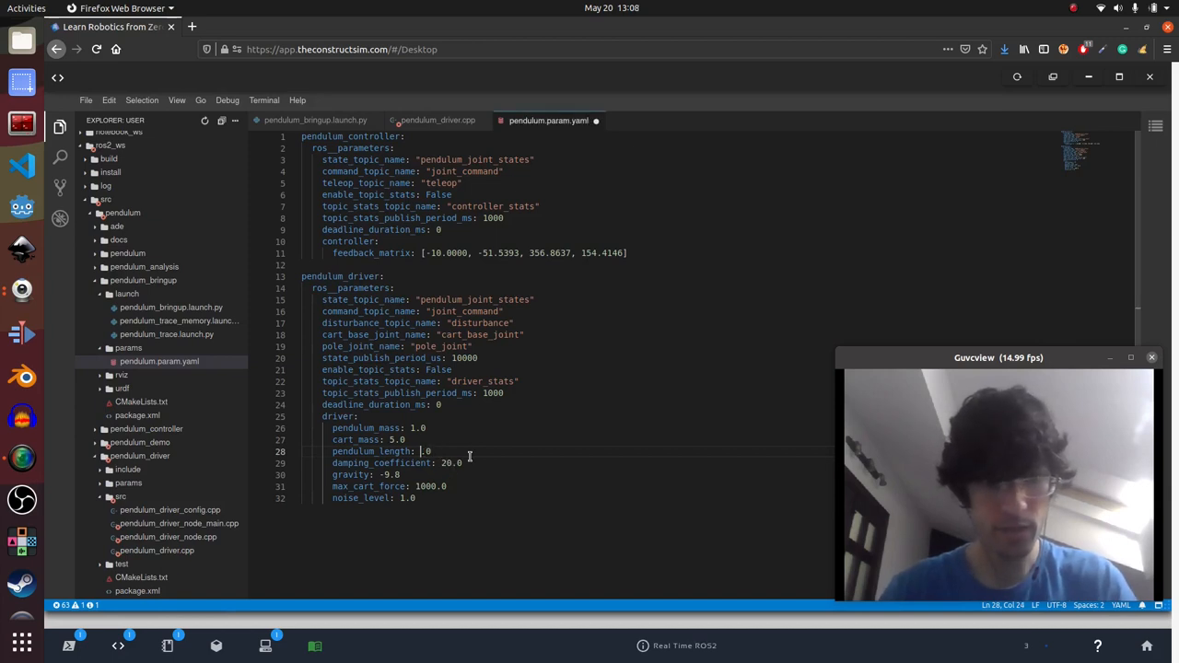
type("2.0")
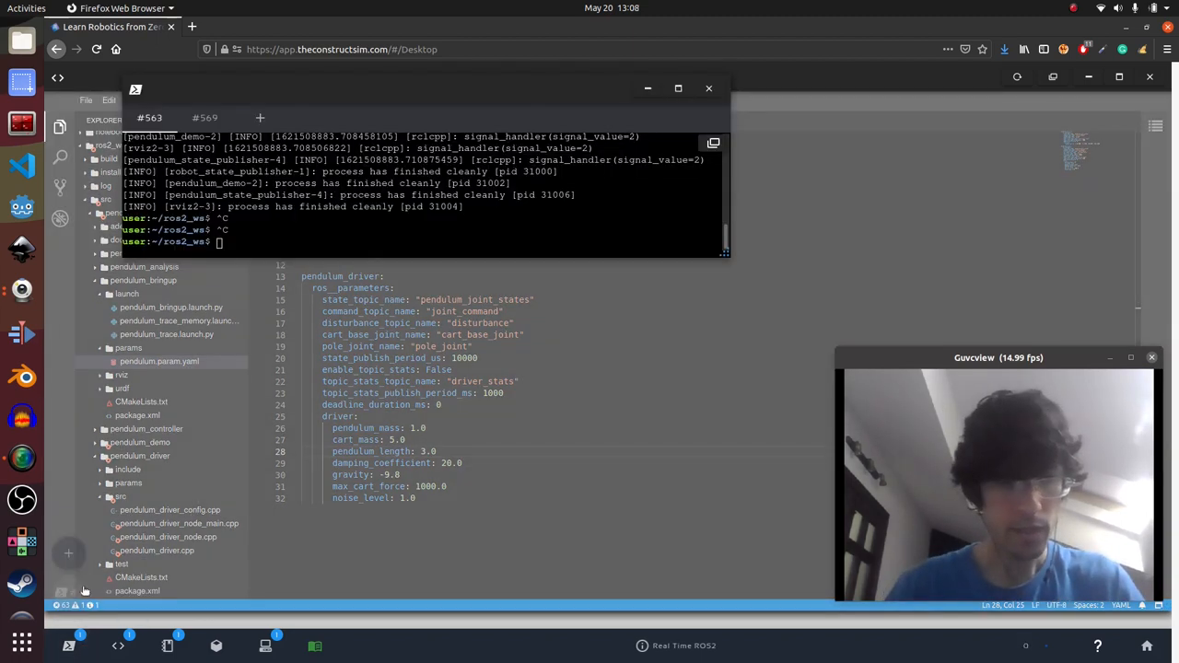
Step: Rebuild with colcon build and relaunch pendulum_bringup with rviz:=True
type("colcon build")
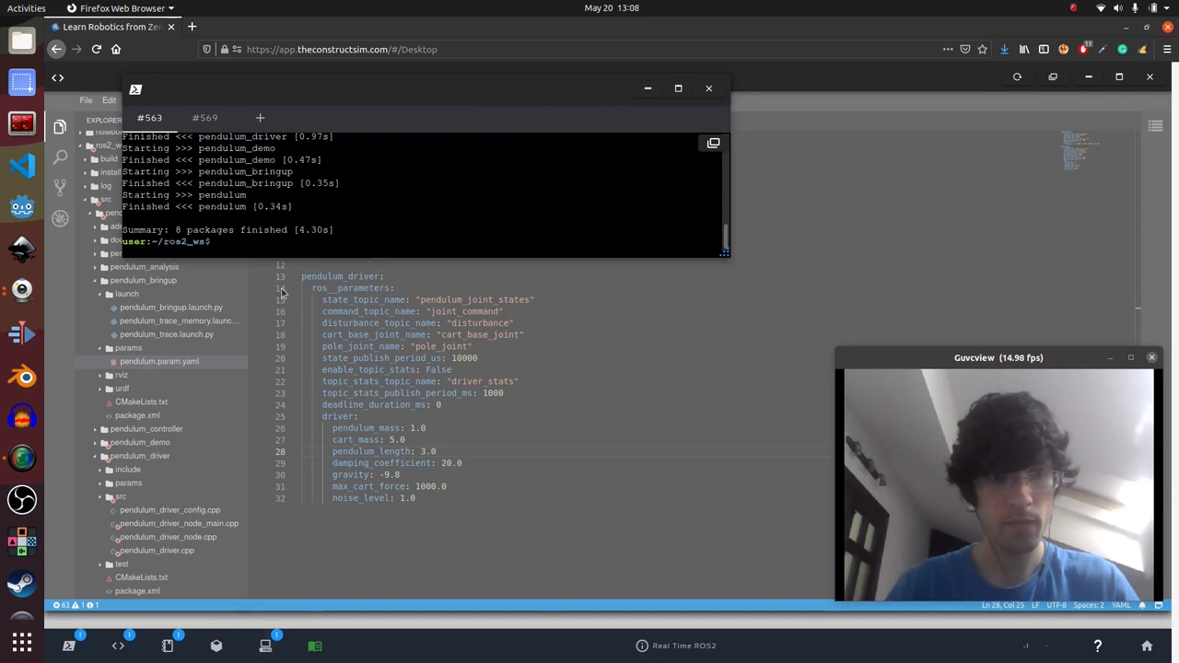
type("ros2 launch pendulum_bringup pendulum_bringup.launch.py rviz:=True")
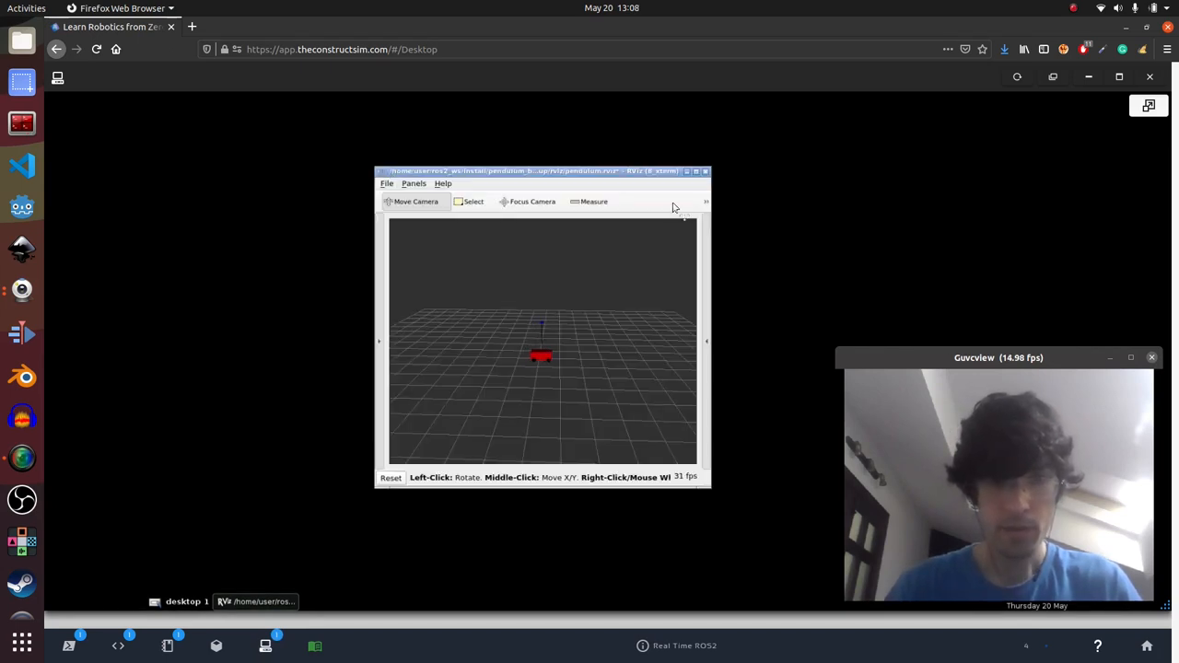
Step: Maximize RViz and send a new cart_position teleop command to the pendulum
left_click(695, 170)
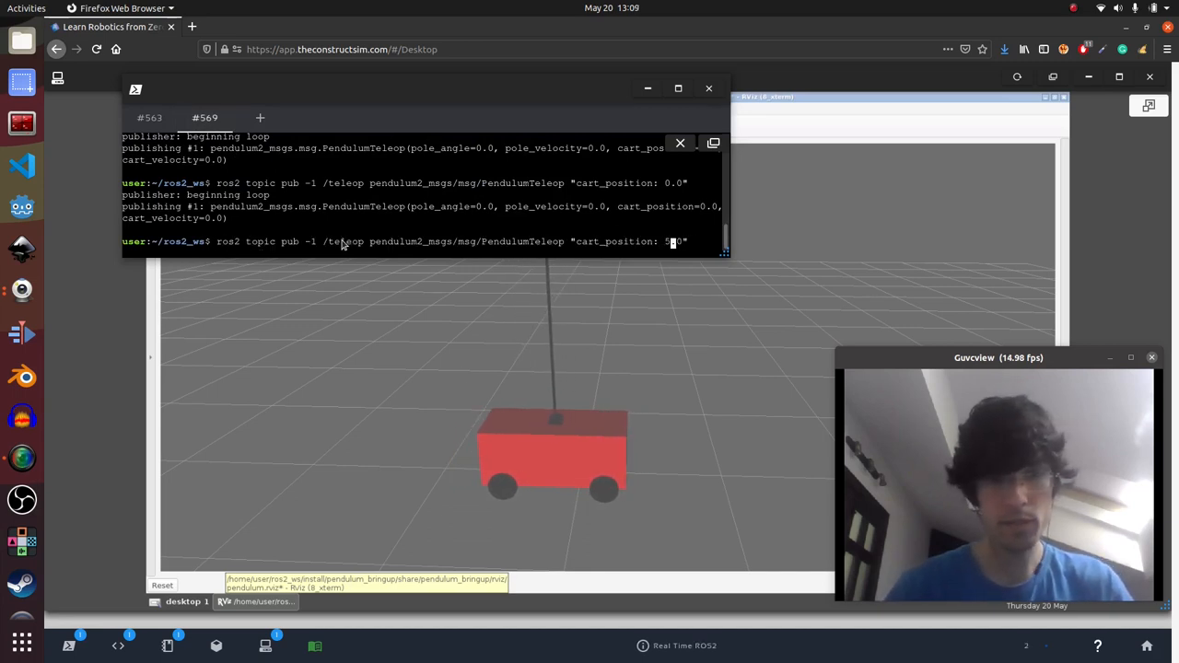
key("Return")
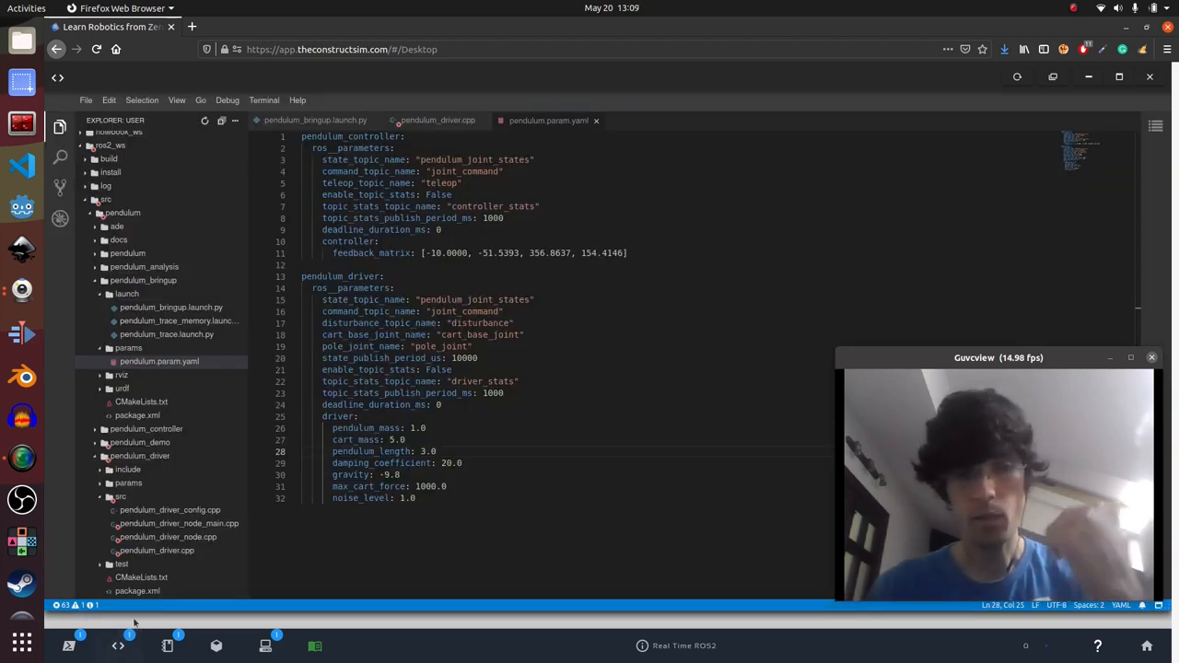
mouse_move(121, 562)
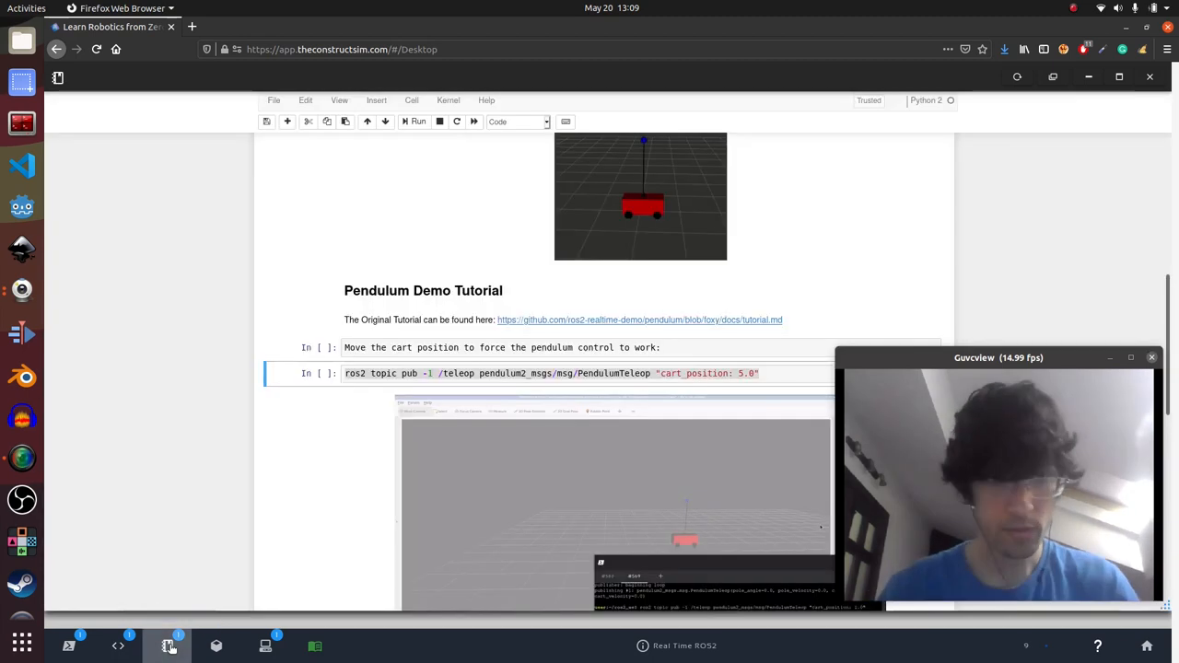
Step: Scroll to the RealTime Parameters notes and select the priority-option ros2 launch command
scroll("down", 3)
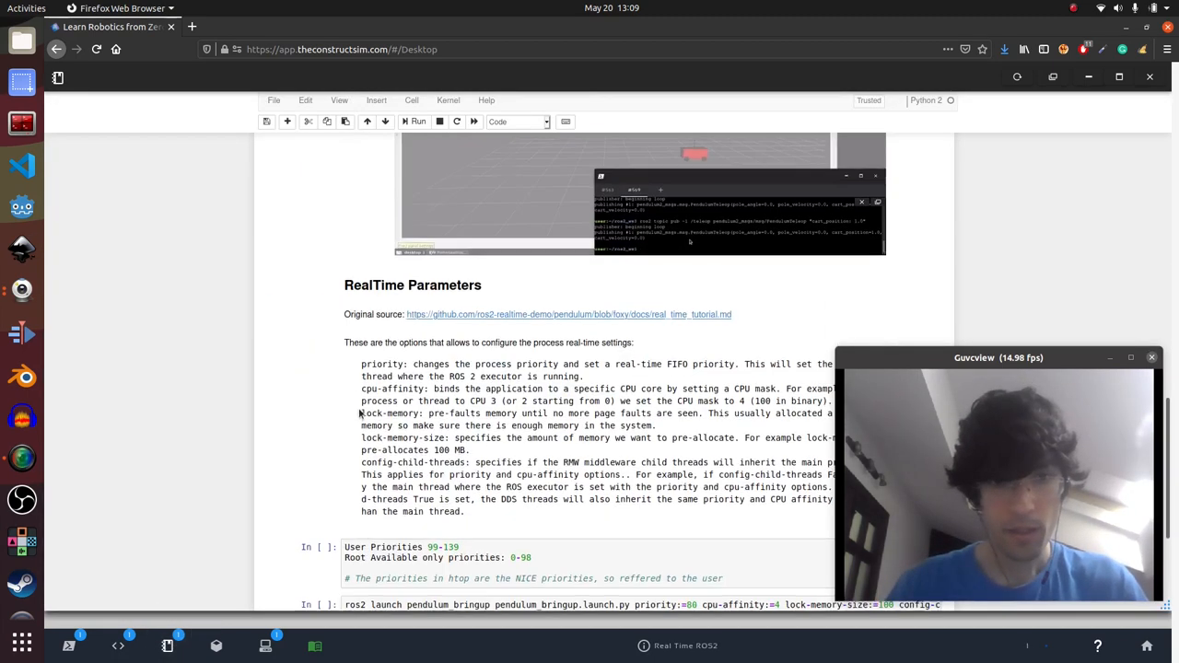
scroll("down", 3)
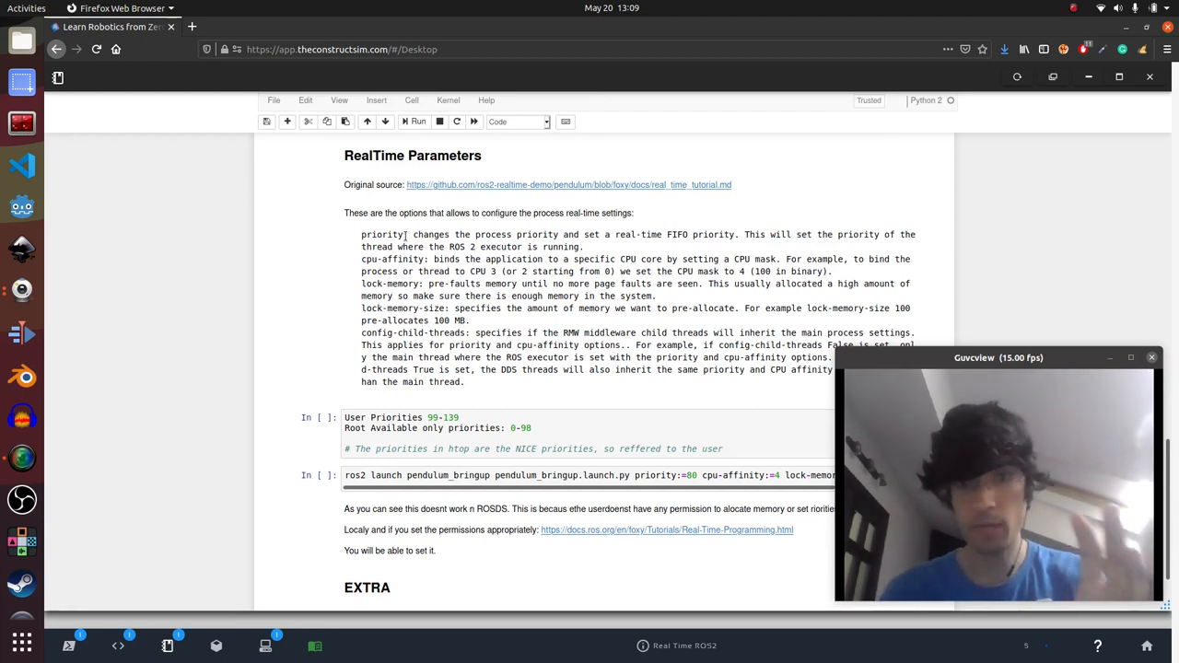
scroll("down", 3)
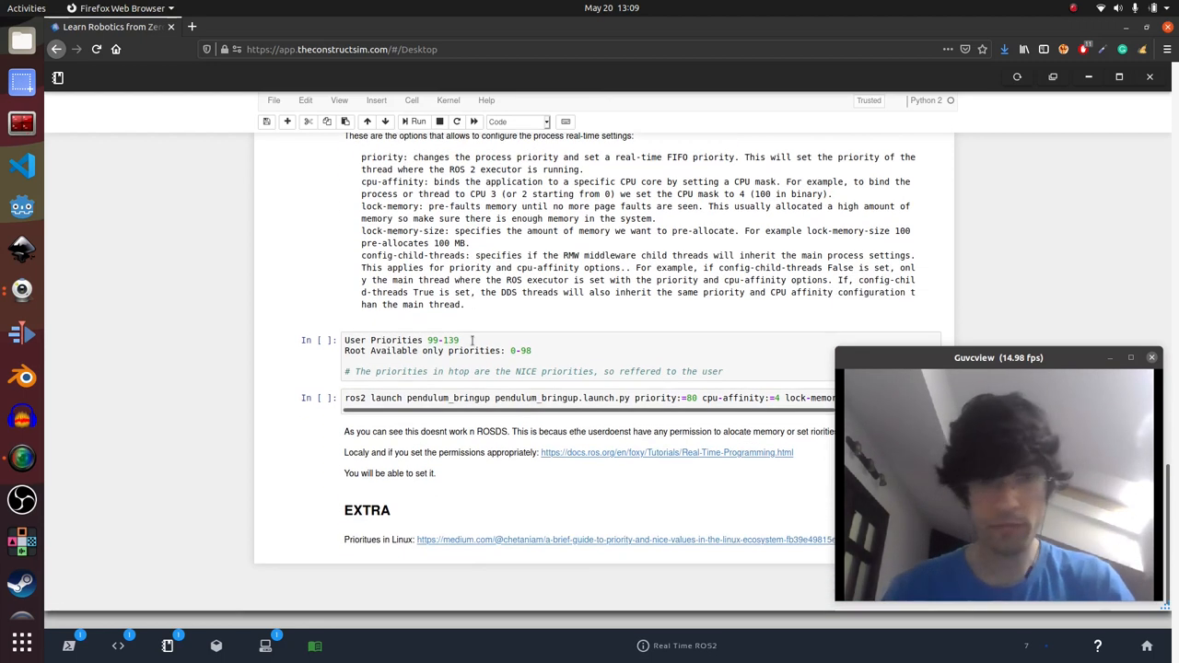
scroll("up", 3)
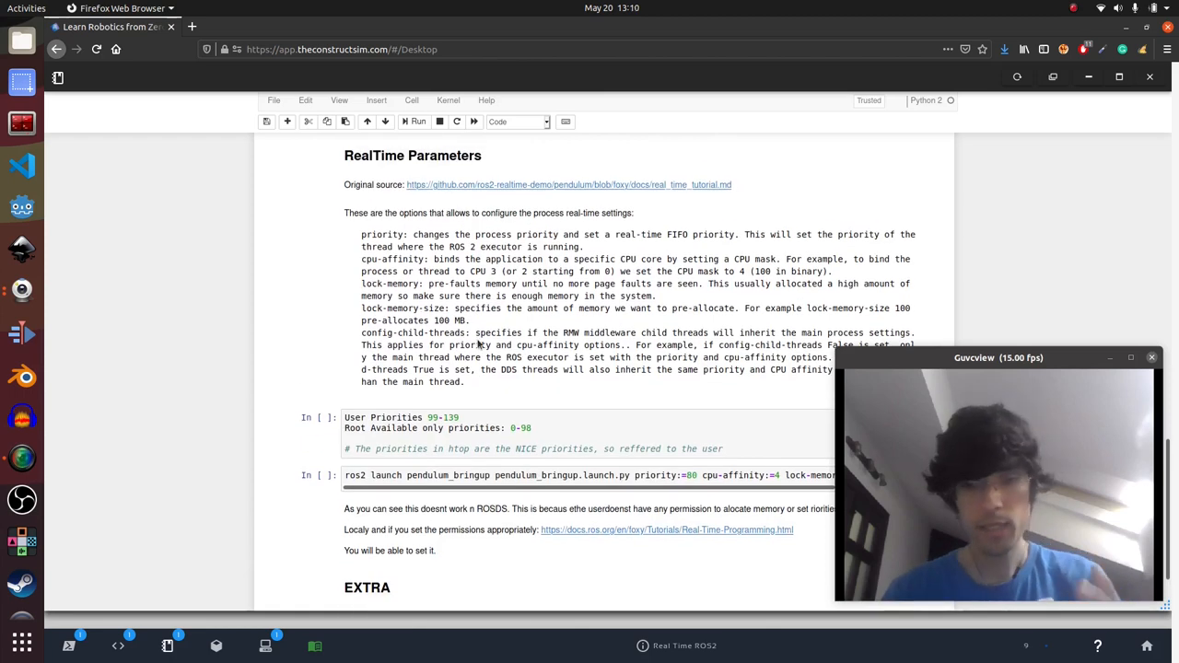
left_click_drag(997, 357, 1009, 111)
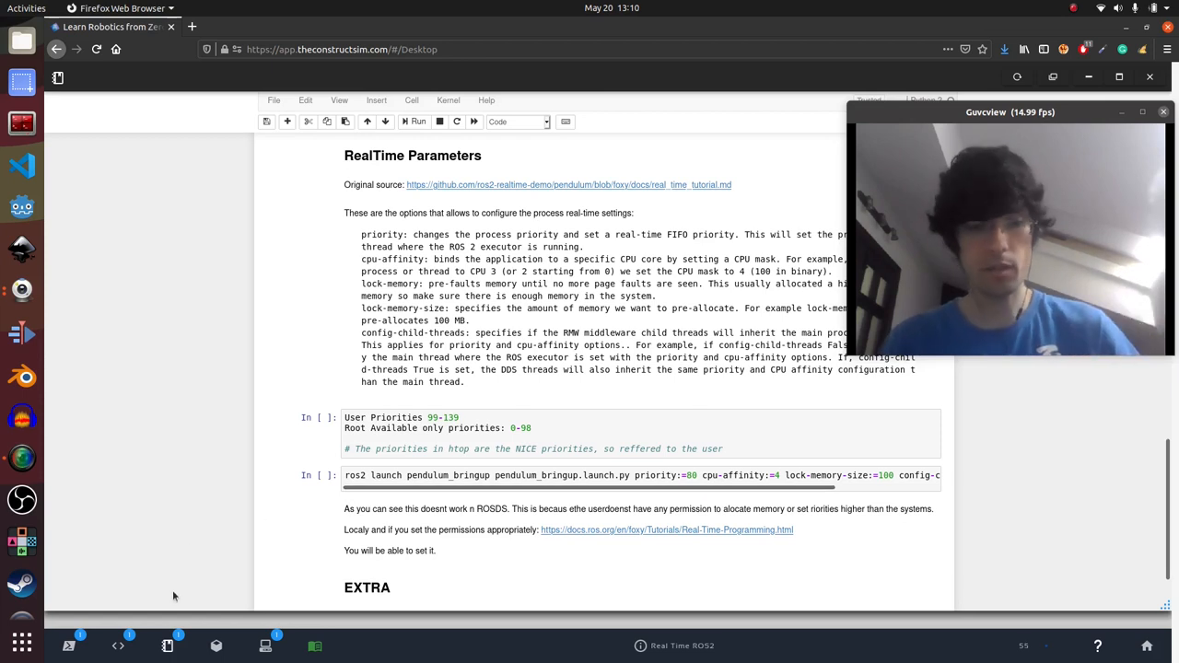
mouse_move(161, 608)
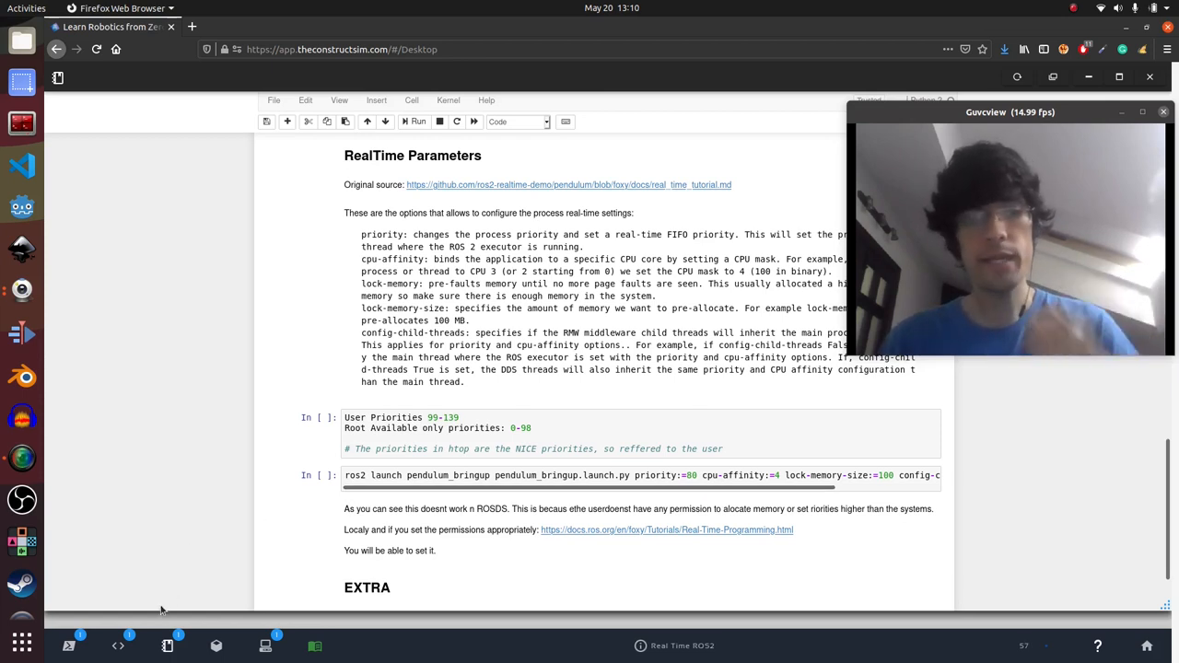
mouse_move(305, 538)
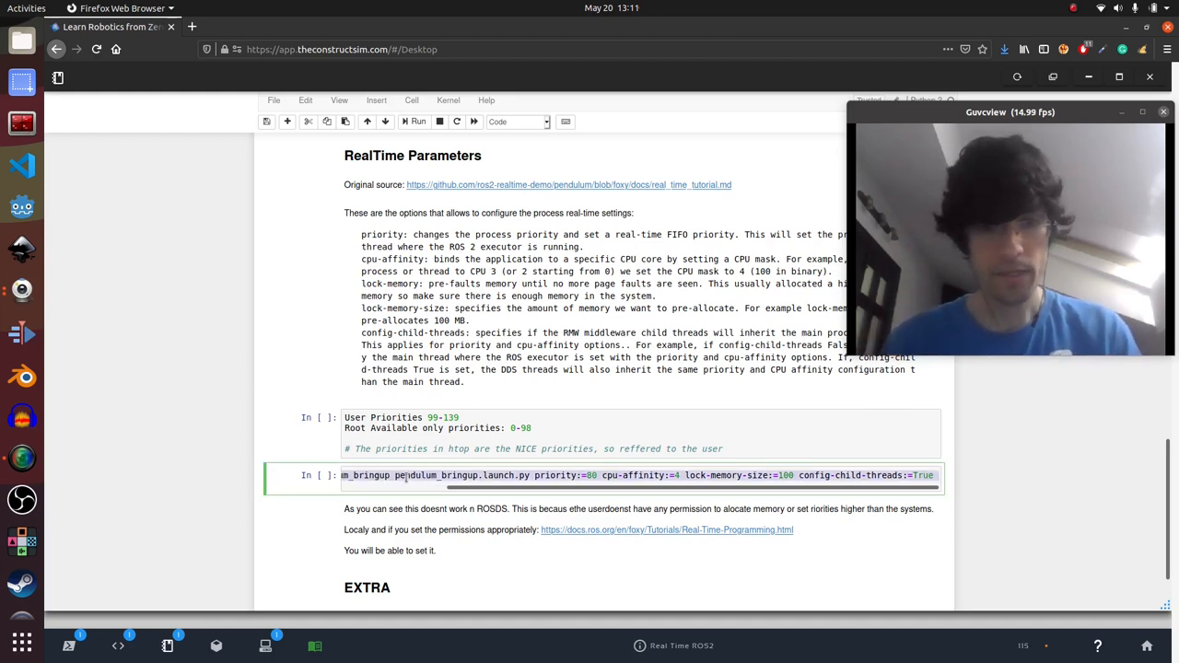
Step: Scroll the terminal to show the earlier pendulum launch shut down at the prompt
scroll("down", 3)
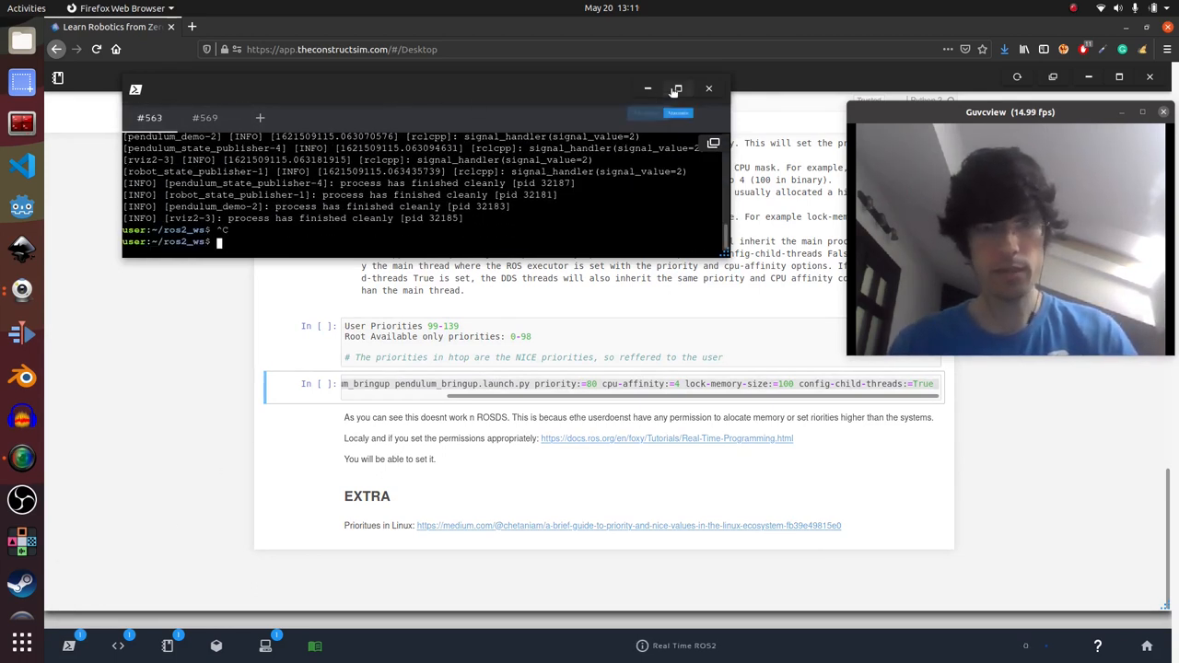
Step: Maximize the shell and run pendulum_bringup with priority:=80, cpu-affinity:=4, lock-memory-size:=100
left_click(675, 89)
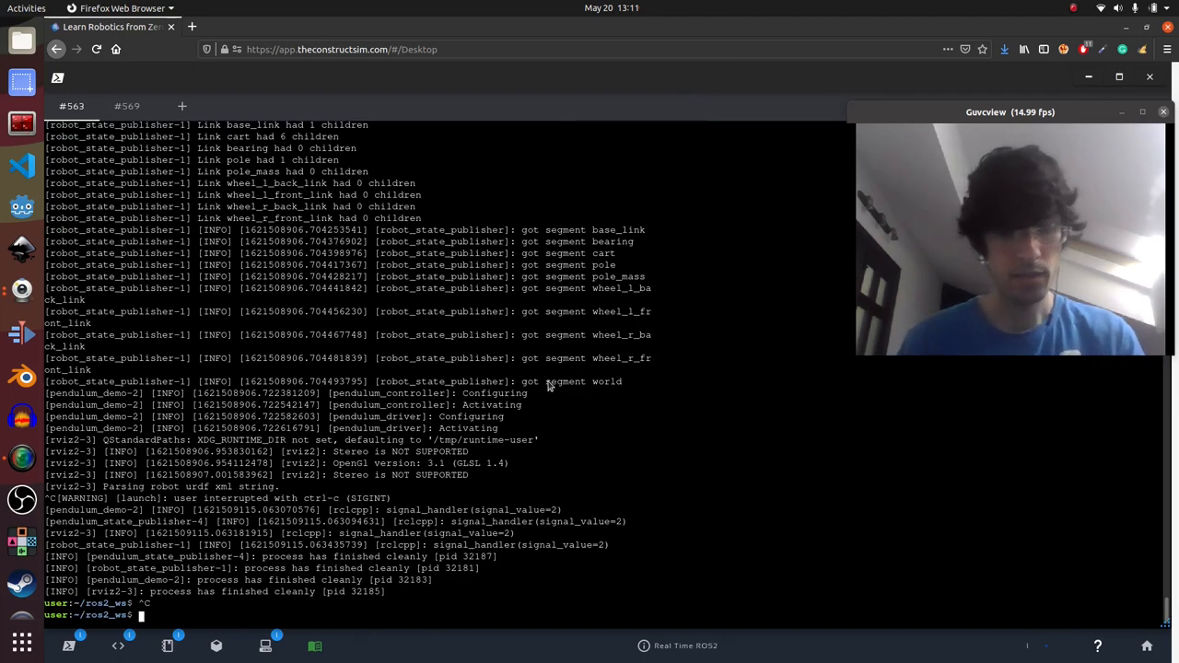
type("ros2 launch pendulum_bringup pendulum_bringup.launch.py priority:=80 cpu-affinity:=4 lock-memory-size:=100 config-child-threads:=True")
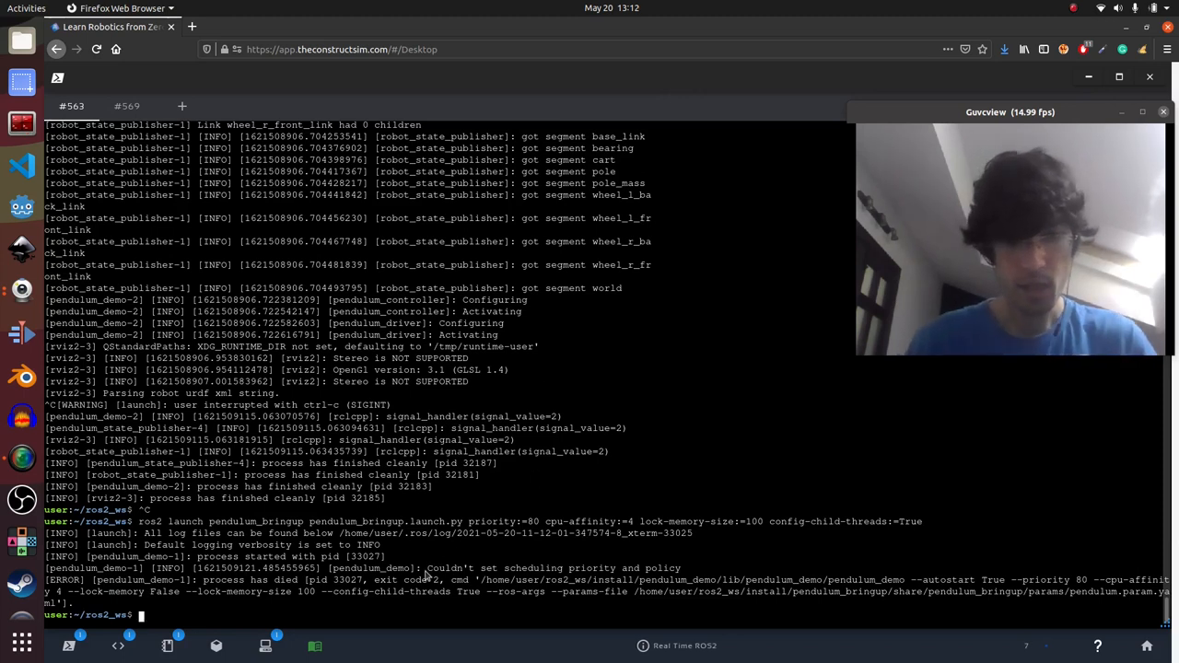
left_click_drag(427, 567, 635, 568)
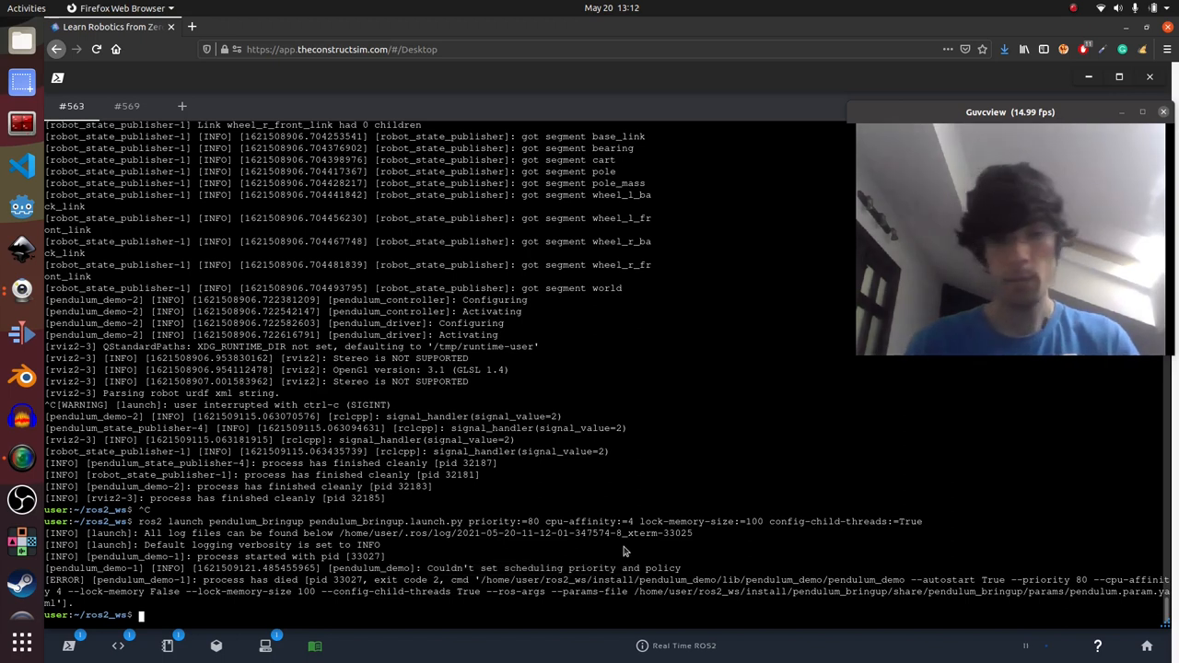
type("ros2 launch pendulum_bringup pendulum_bringup.launch.py priority:=80 cpu-affinity:=4 lock-memory-size:=100 config-child-threads:=True")
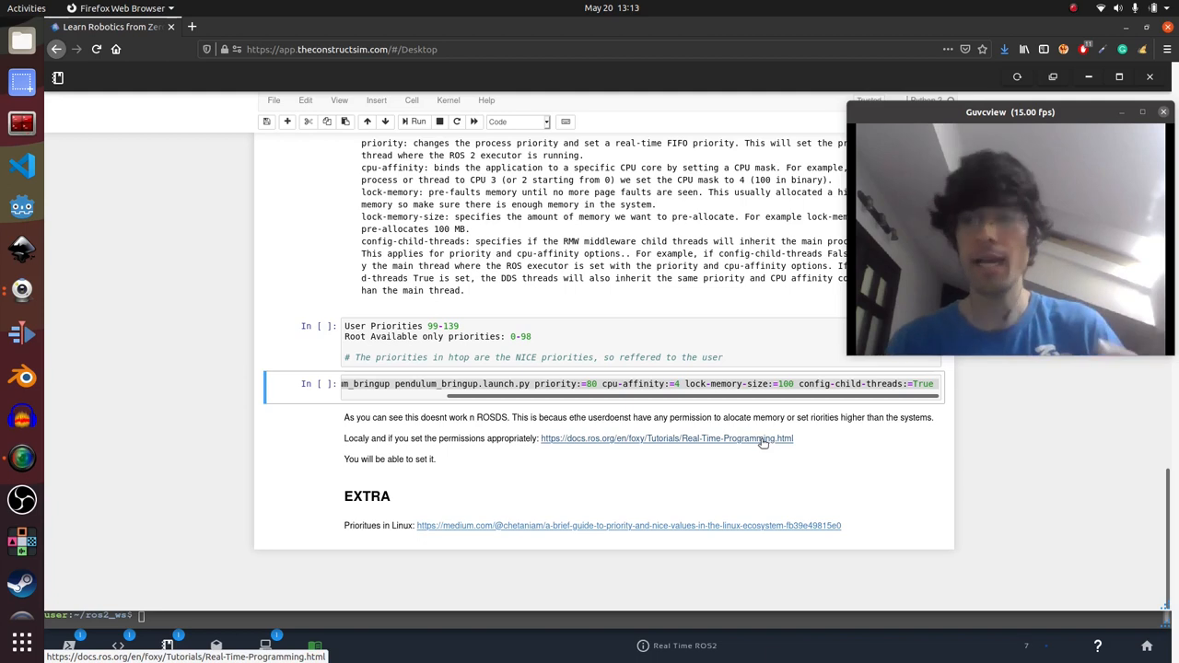
mouse_move(193, 578)
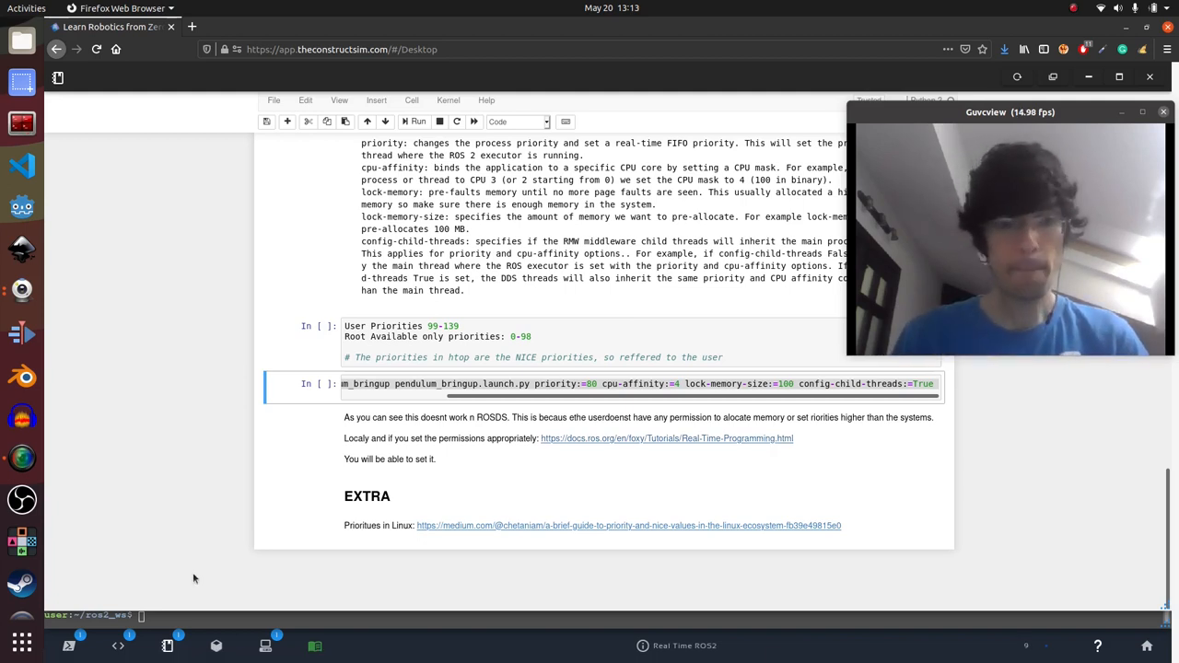